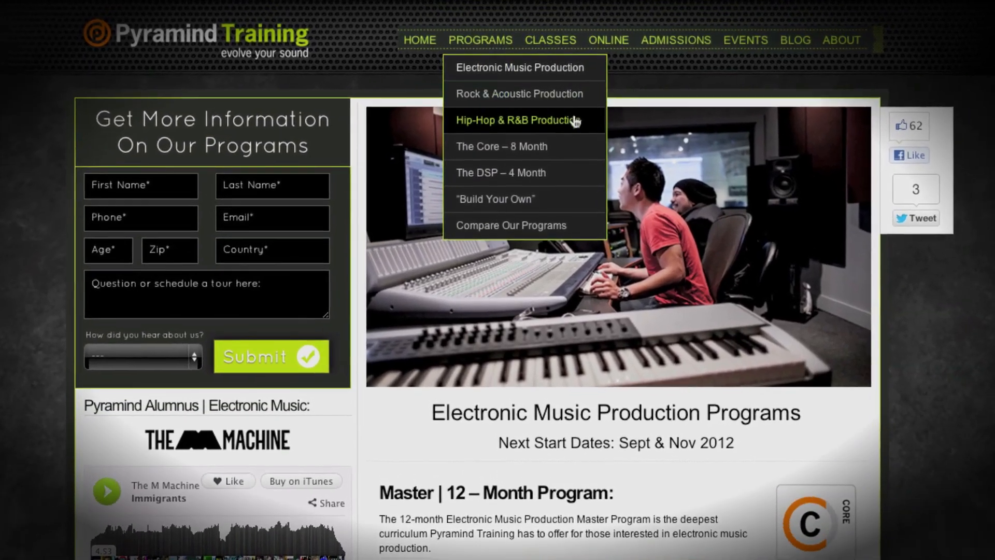
{"action": "scroll", "scroll_direction": "down", "scroll_amount": 3}
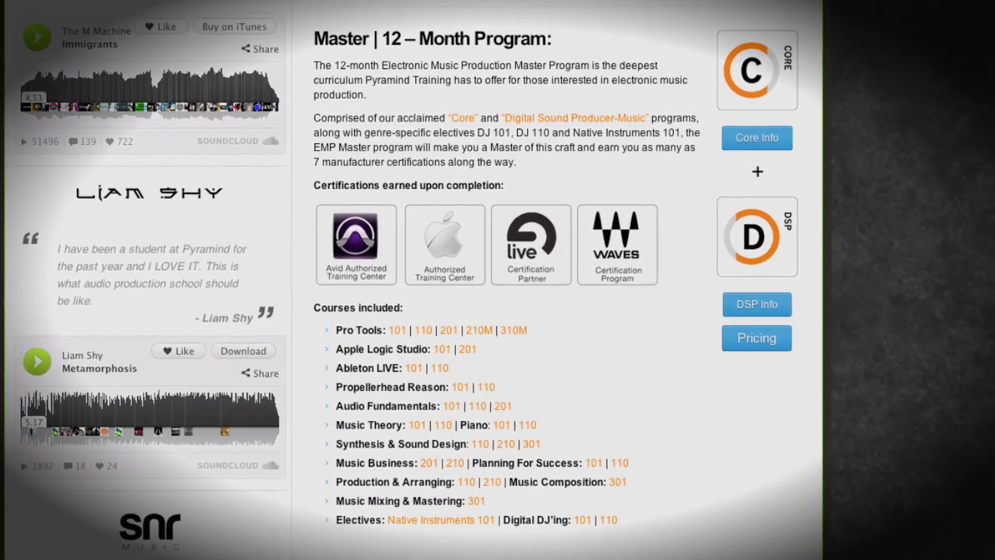